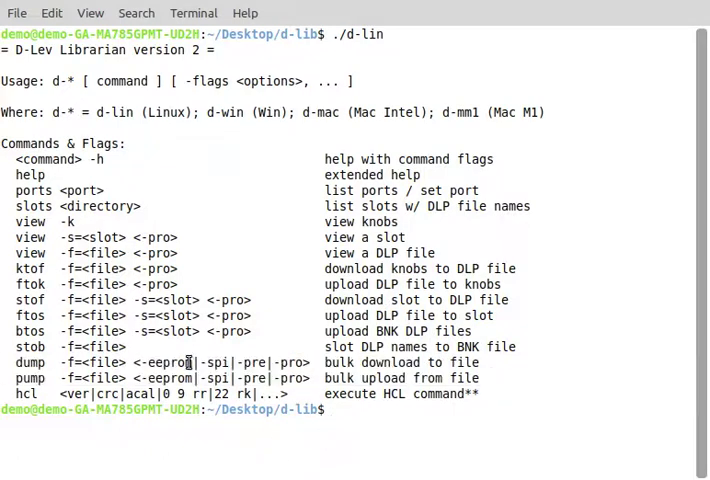
- Highlight entries in the librarian's usage list, including the -pro option
double_click(168, 362)
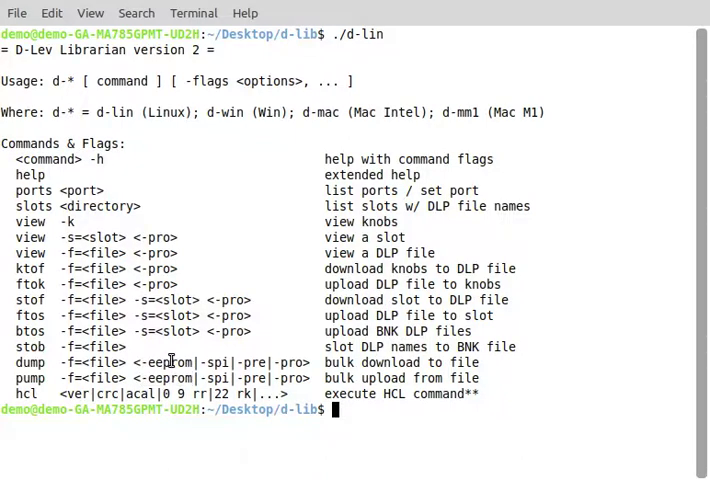
double_click(168, 362)
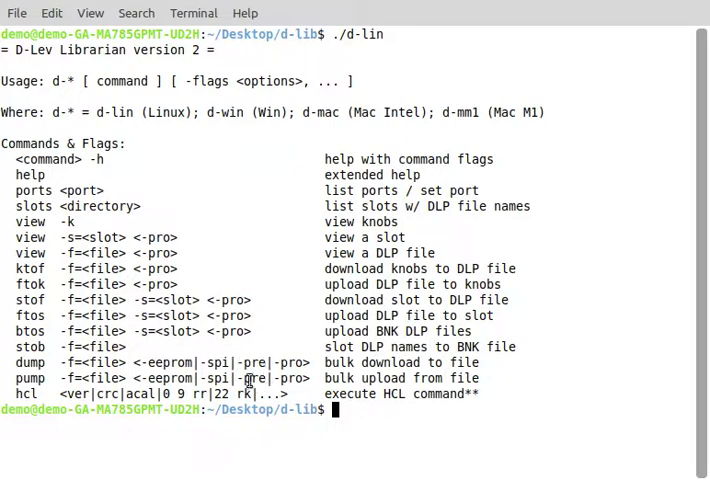
double_click(288, 362)
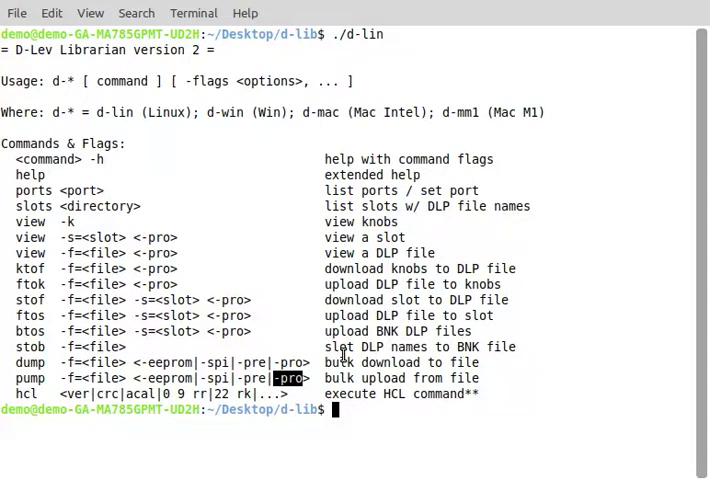
mouse_move(234, 351)
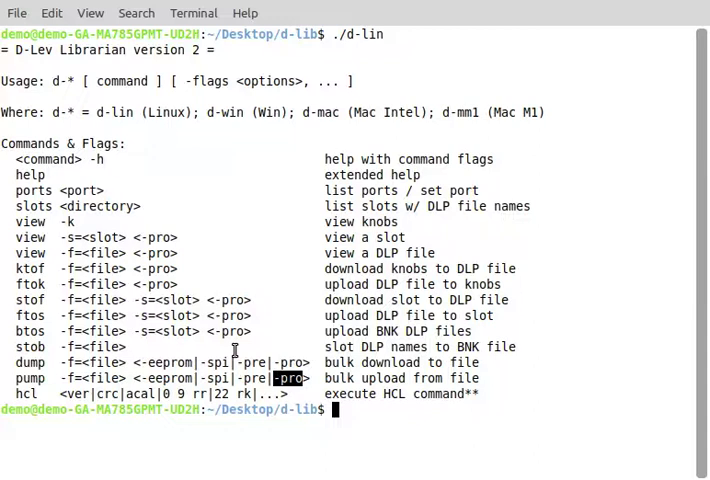
double_click(166, 362)
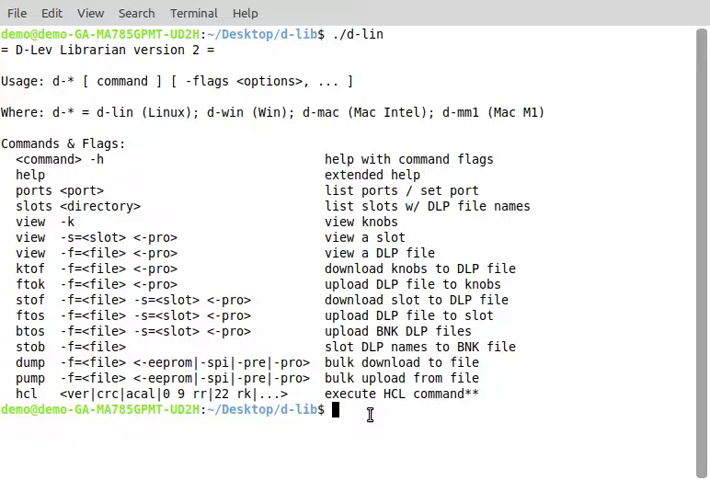
- Bulk-download the EEPROM to 2022-10-06.eeprom with ./d-lin dump -f 2022-10-06 -eeprom
text(./d-lin)
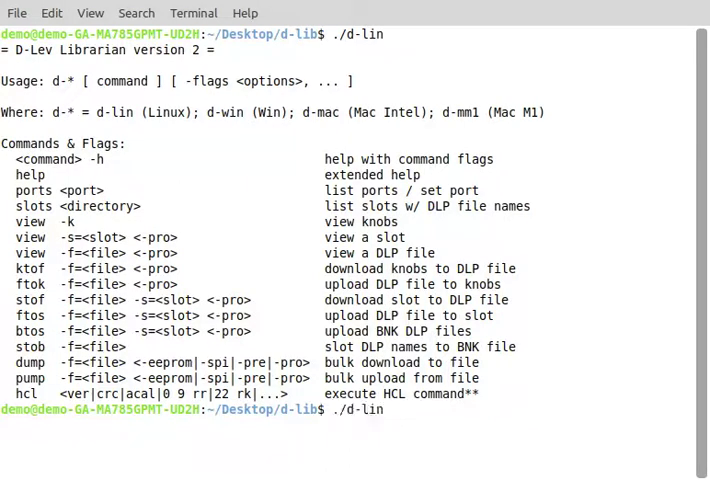
text(dump)
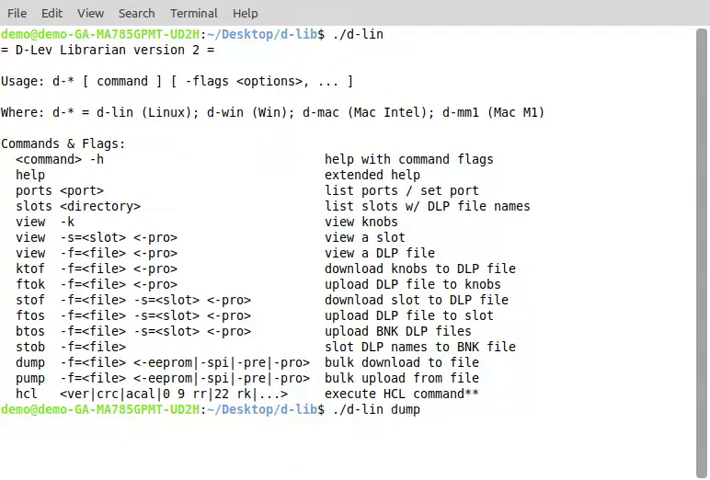
text(-f)
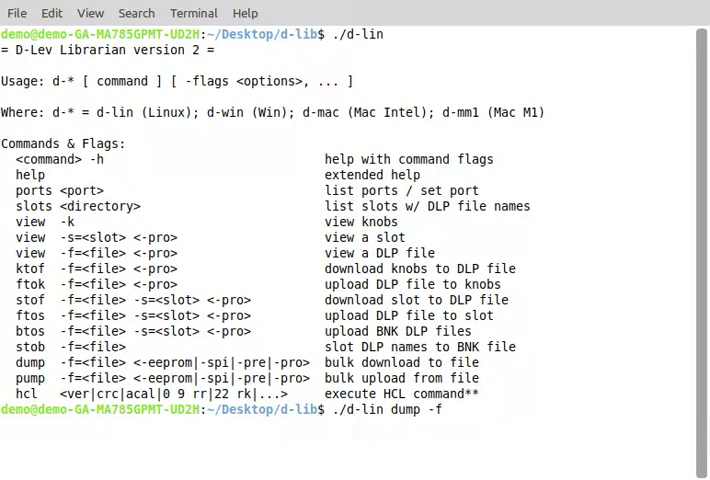
text(2022)
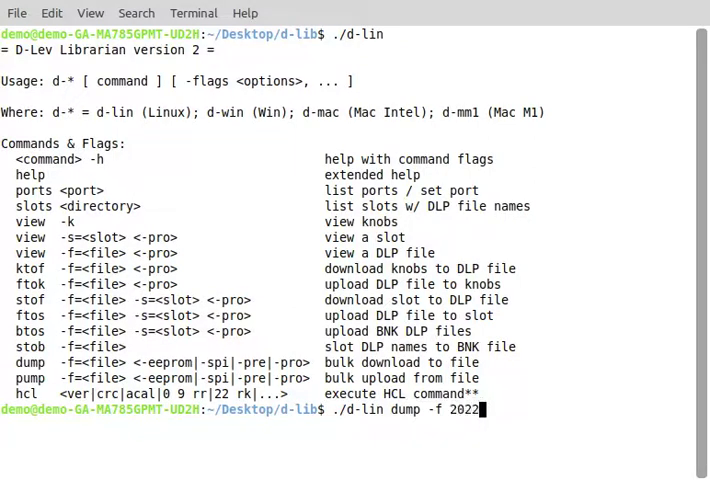
text(-10)
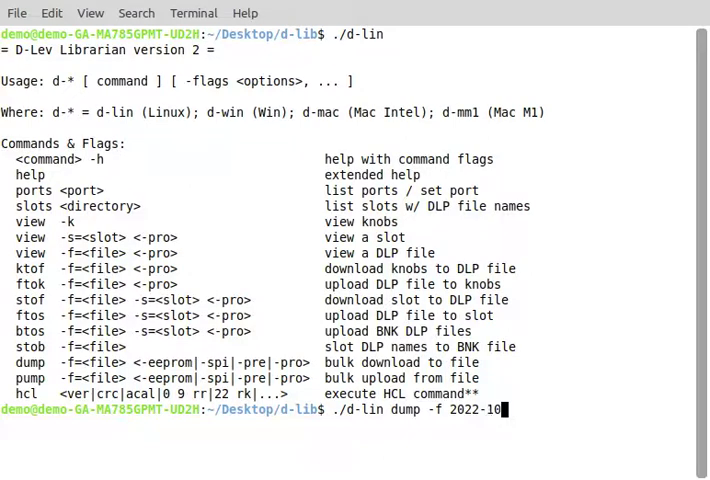
text(-06)
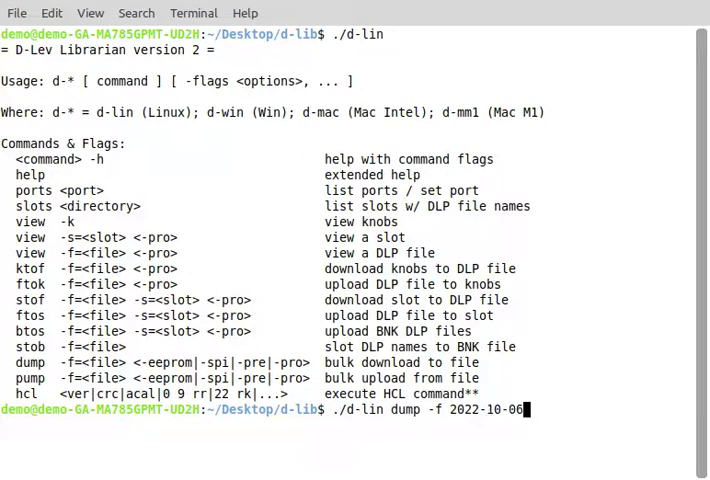
text(-)
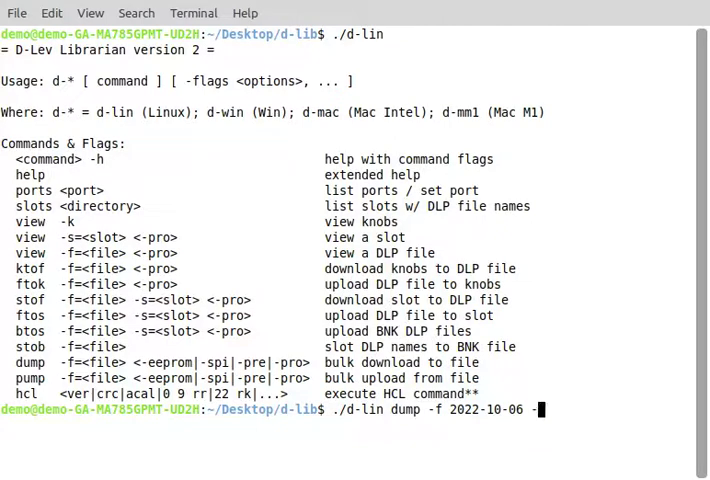
text(eep)
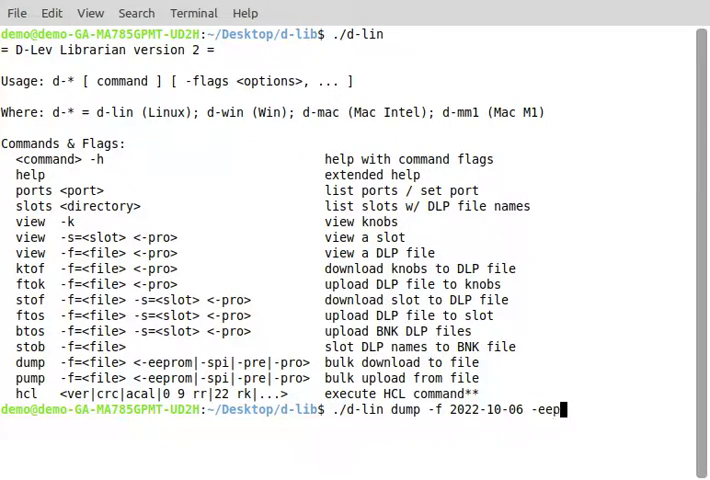
text(rom)
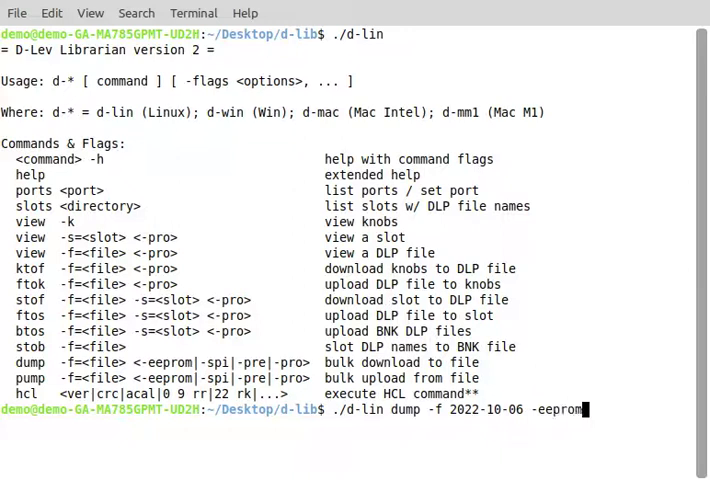
key(Return)
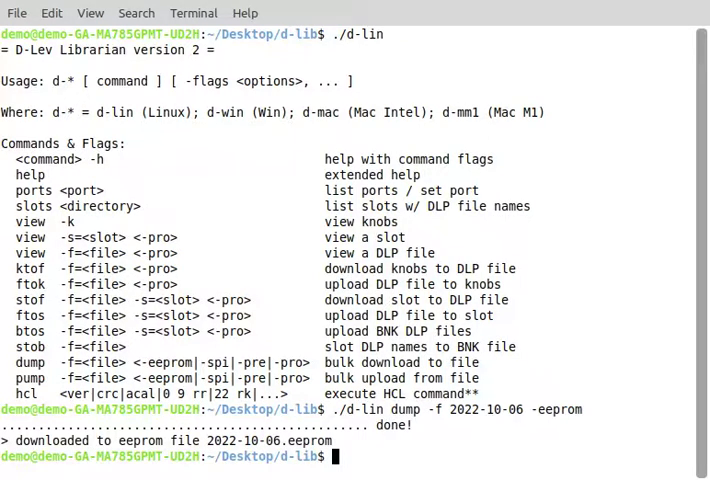
- List d-lib with ls -l, highlighting the new 2022-10-06.eeprom, then recall the dump command
text(ls)
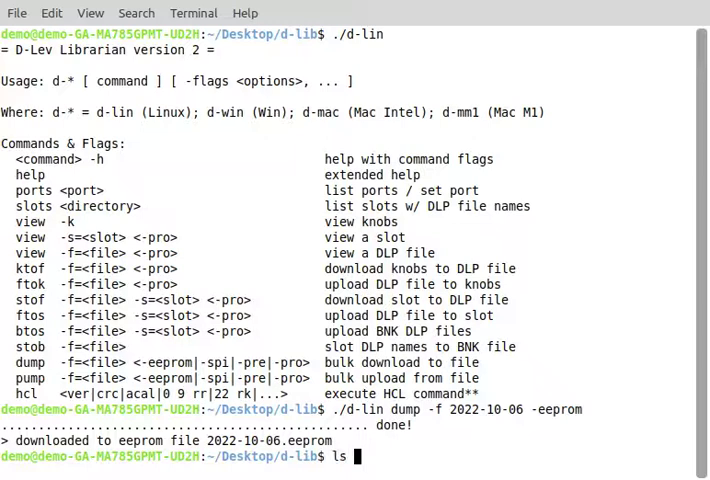
text(ls -l)
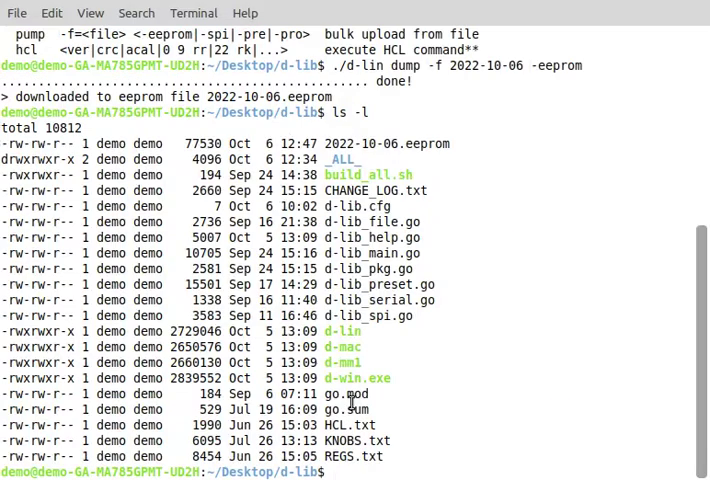
double_click(386, 143)
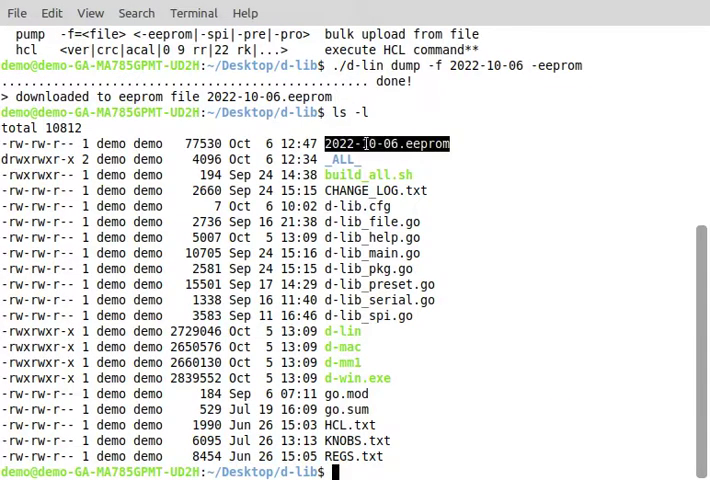
mouse_move(458, 300)
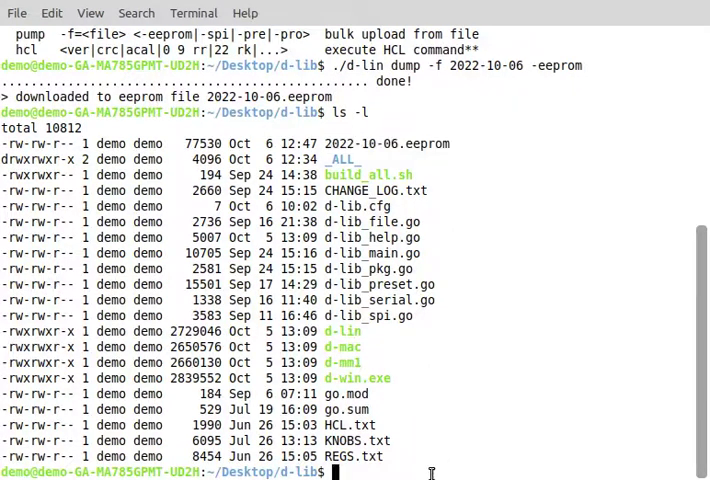
text(./d-lin dump -f 2022-10-06 -eeprom)
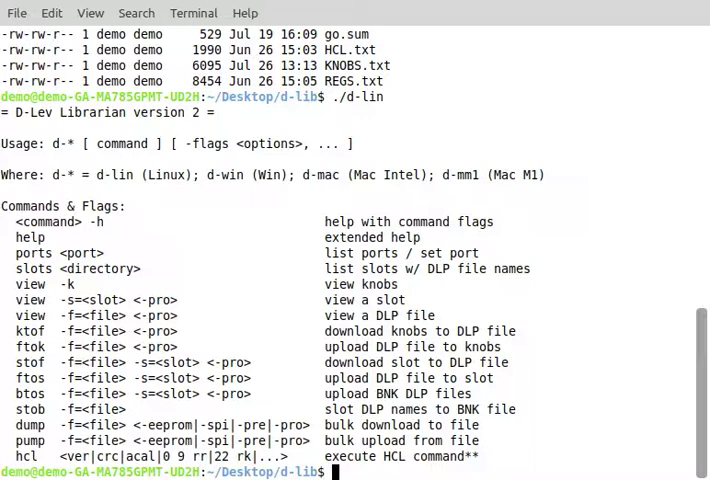
- Dump presets to 2022-10-06.pre and profiles to 2022-10-06.pro, then list the folder in detail
text(./d-lin dump -f 2022-10-06 -eeprom)
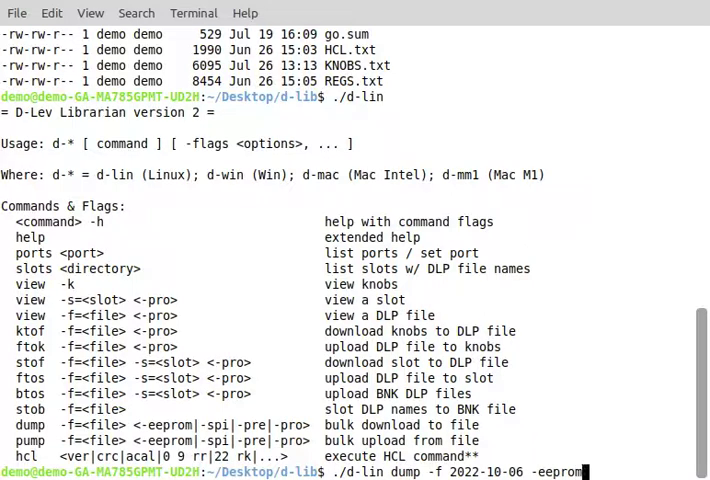
text(-pre)
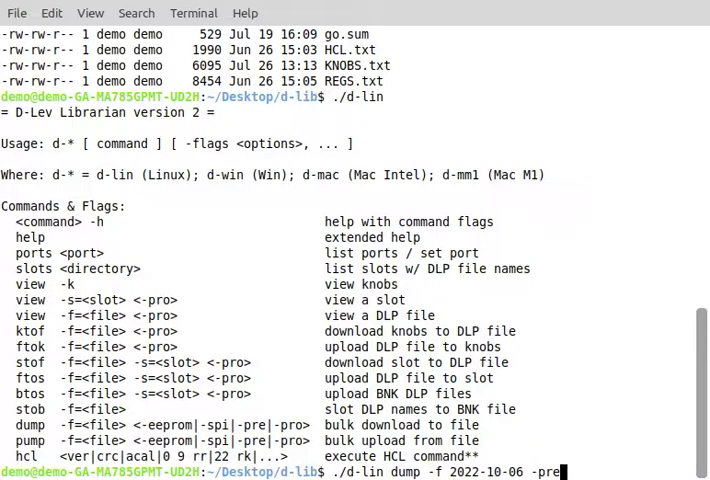
key(Return)
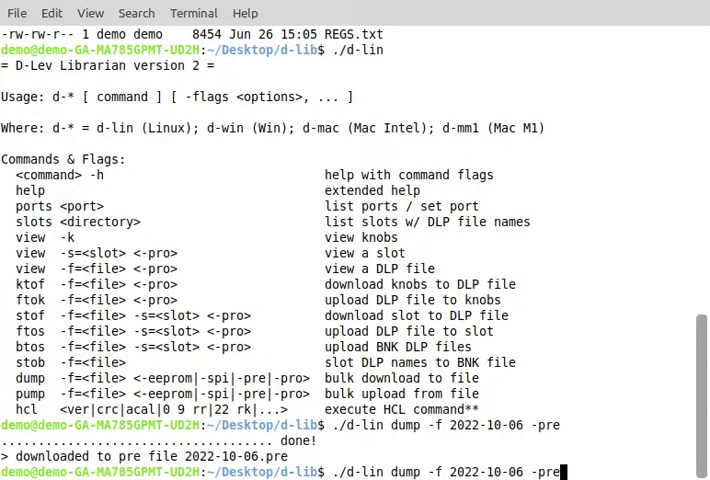
text(o)
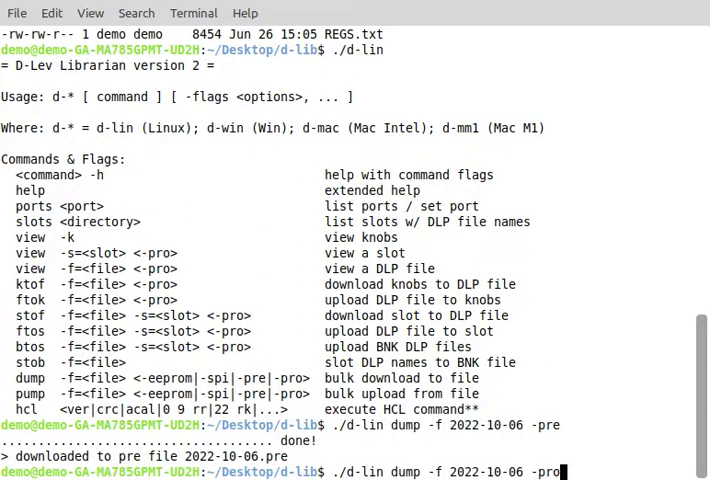
key(Return)
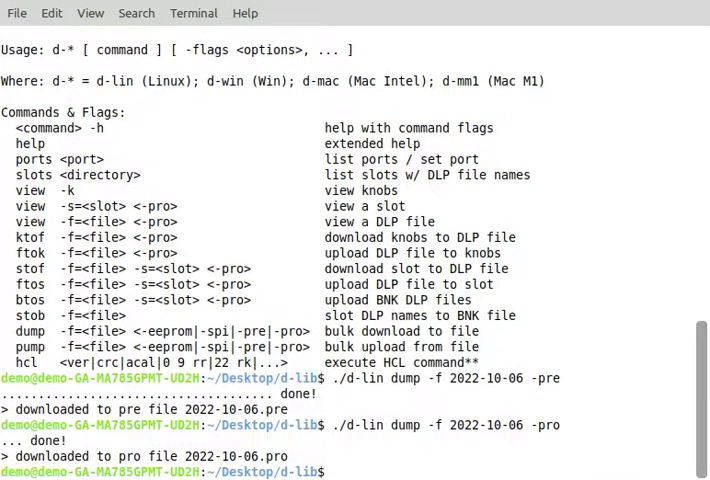
text(ls -)
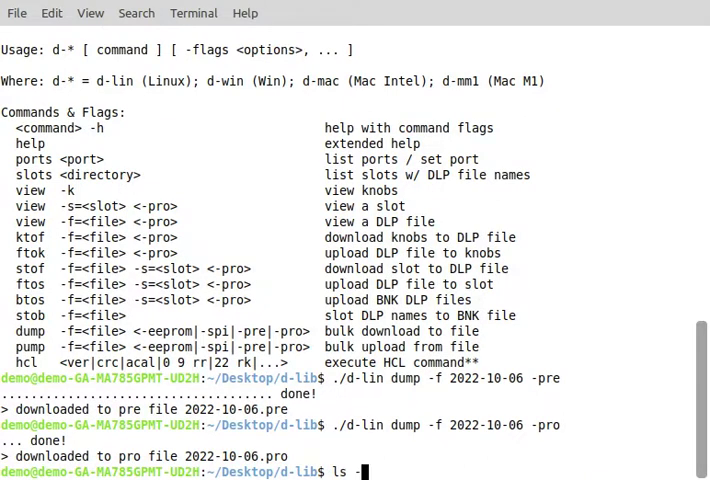
key(Return)
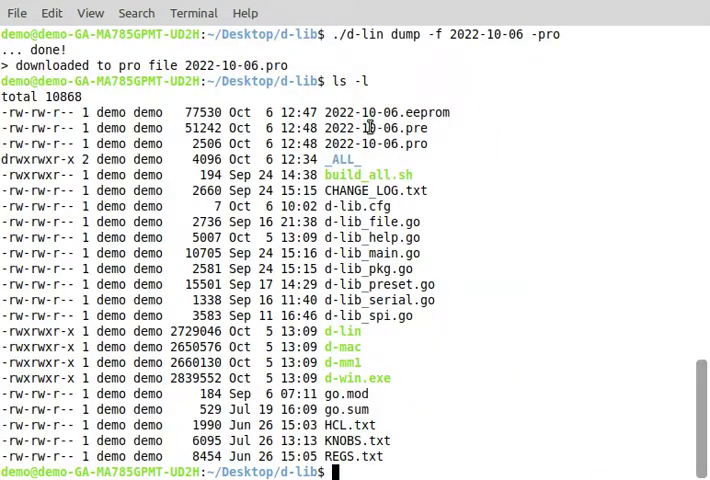
- Highlight a listing entry and reprint the ./d-lin usage and command list
double_click(386, 112)
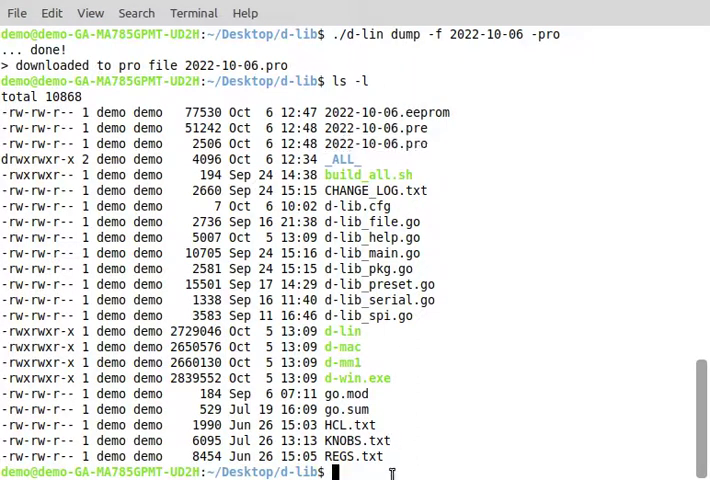
text(./d-lin)
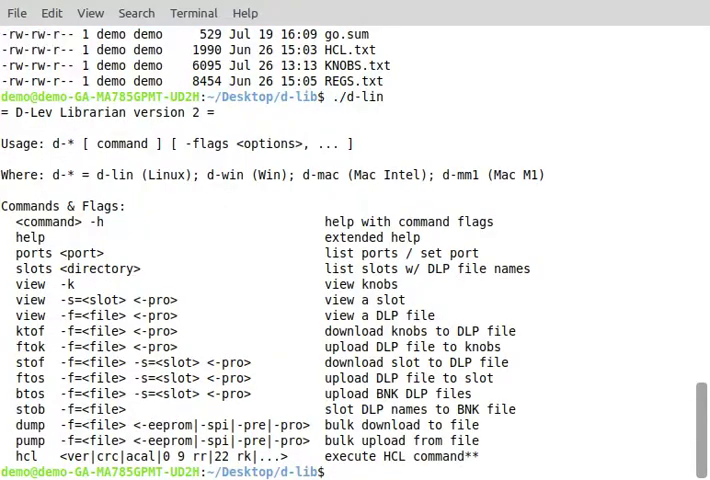
- Save the SPI memory to 2022-10-06.spi using ./d-lin dump -f 2022-10-06 -spi
text(./d-lin)
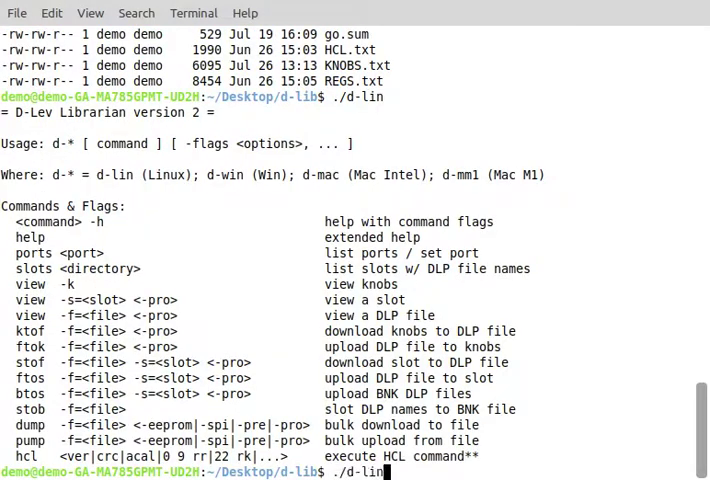
text(ls -l)
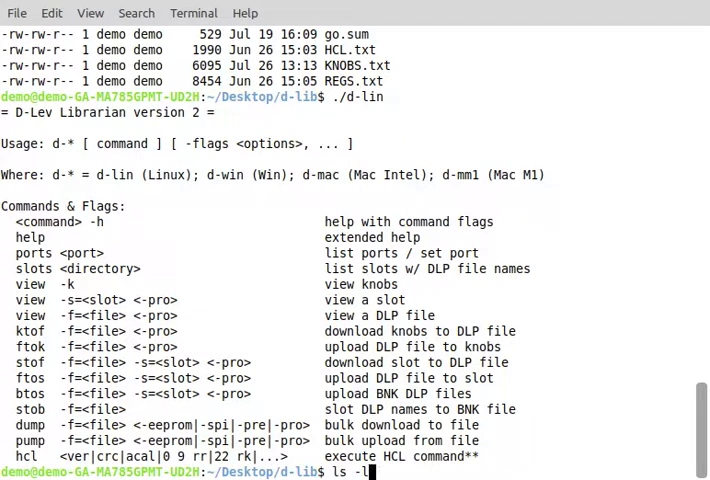
text(./d-lin dump -f 2022-10-06 -spi)
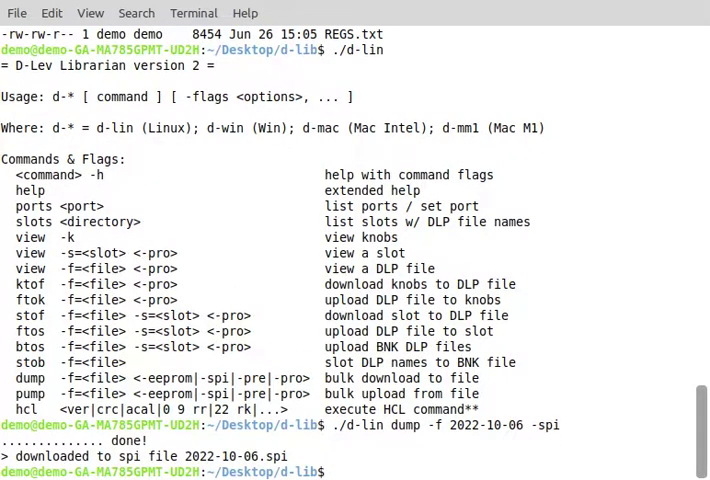
text(ls -l)
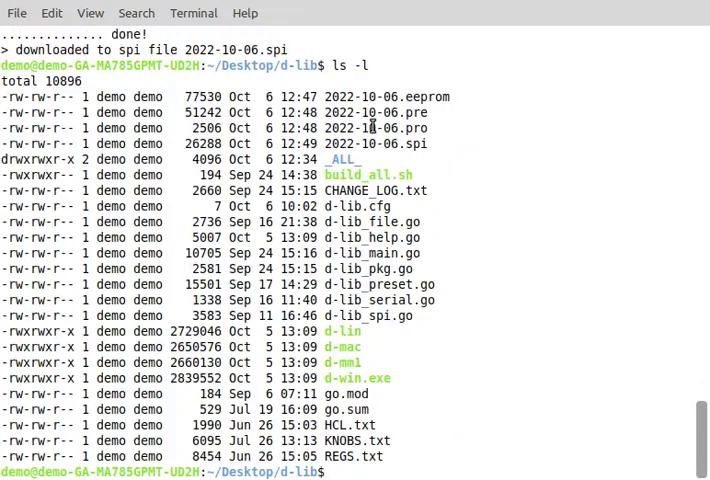
- Highlight 2022-10-06.spi among the dump files and rerun ls -l
double_click(378, 143)
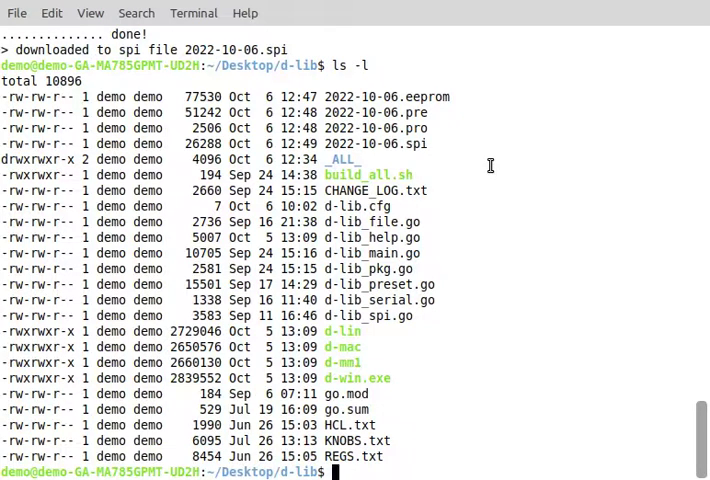
double_click(375, 128)
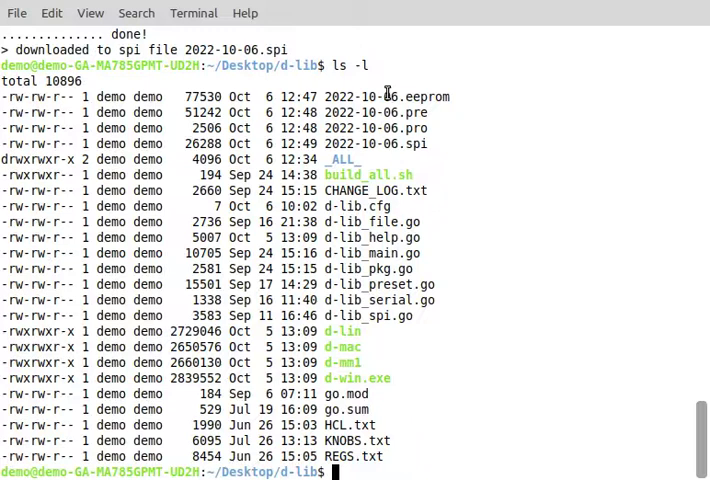
mouse_move(456, 361)
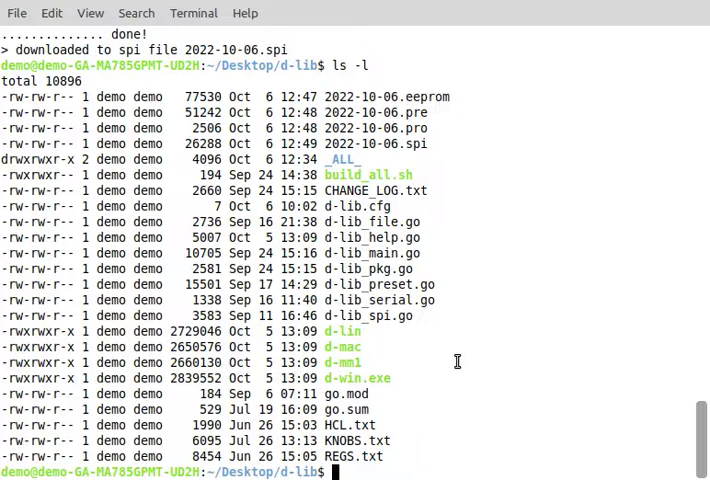
text(ls -l)
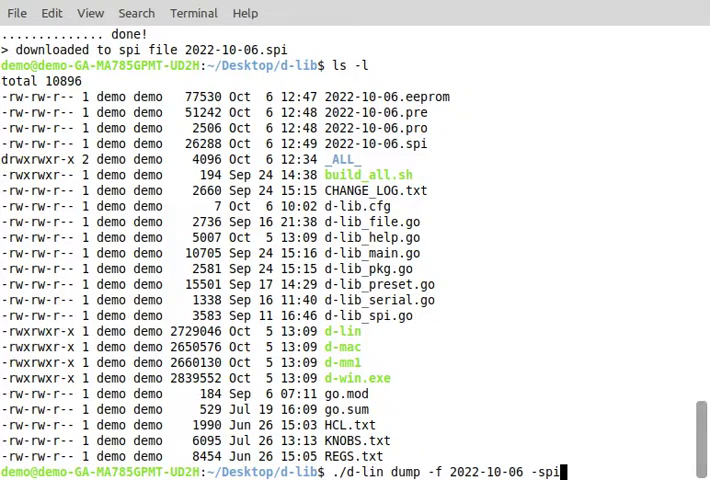
key(Return)
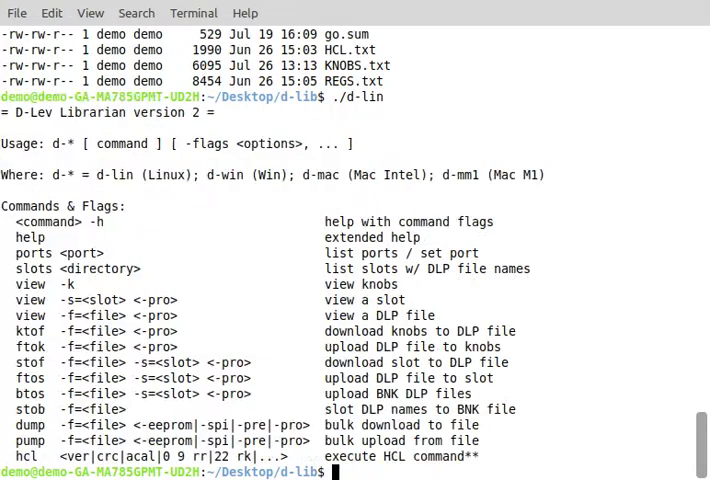
- Start the bulk upload of _ALL_/2022-09-24.spi with ./d-lin pump -f _ALL_/2022-09-24.spi -spi
text(/d-lin)
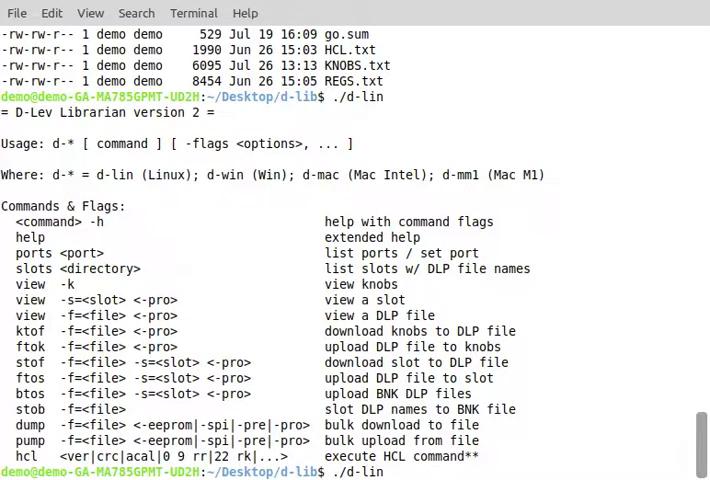
text(pump)
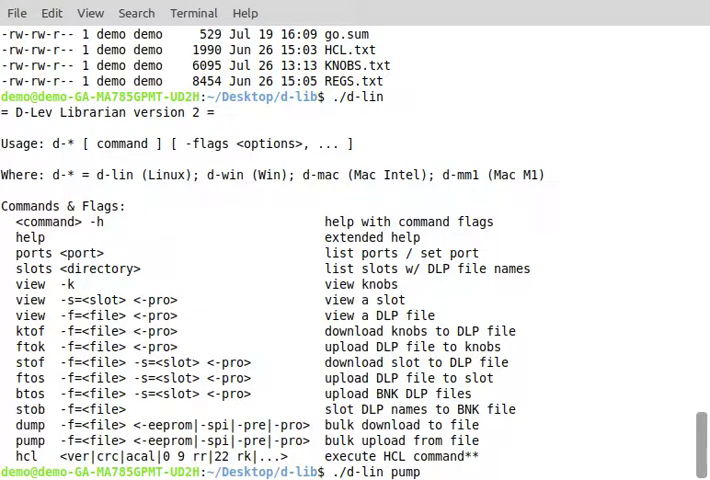
text(-)
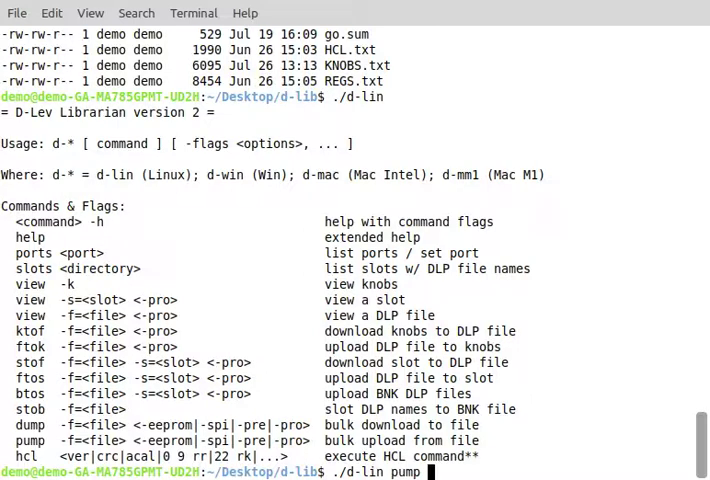
text(-f)
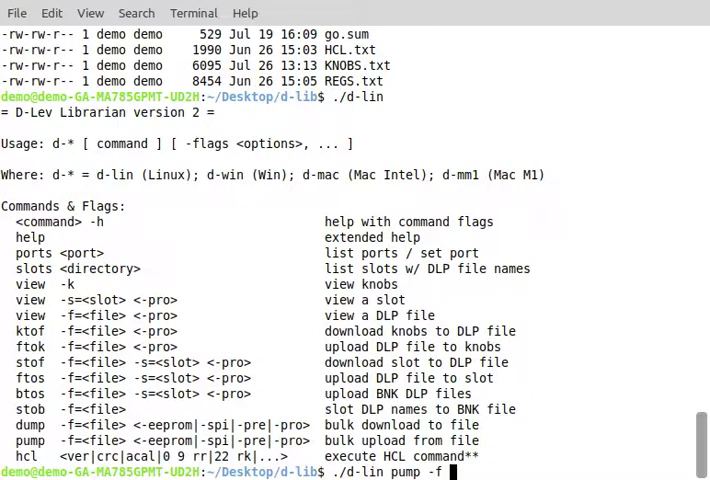
text(_ALL_/)
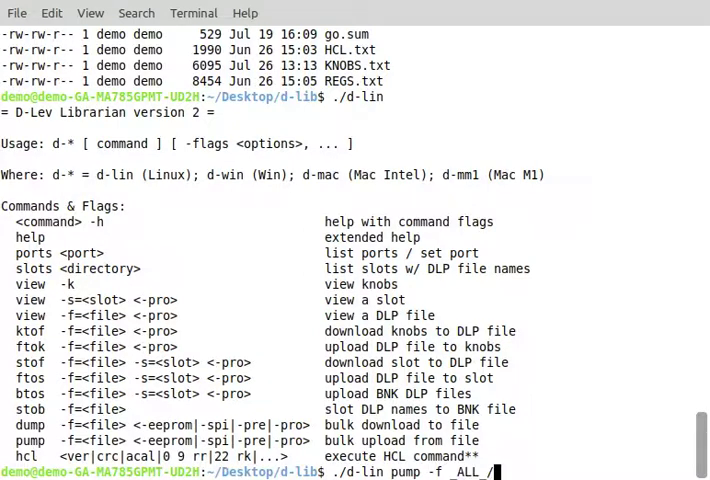
text(2022-09-24.sp)
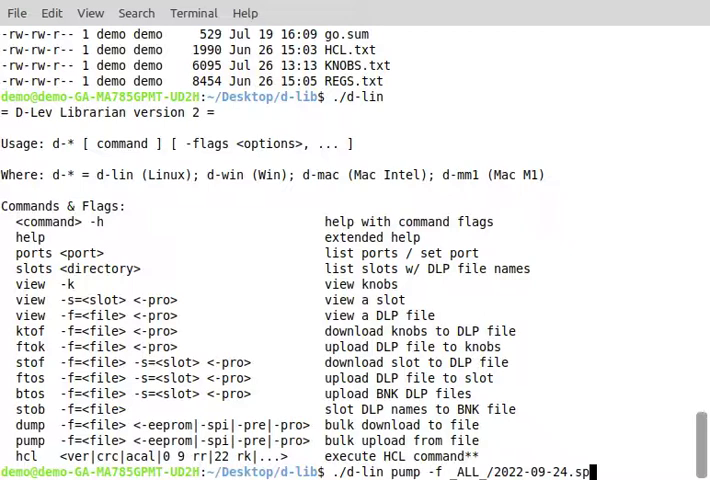
text(i)
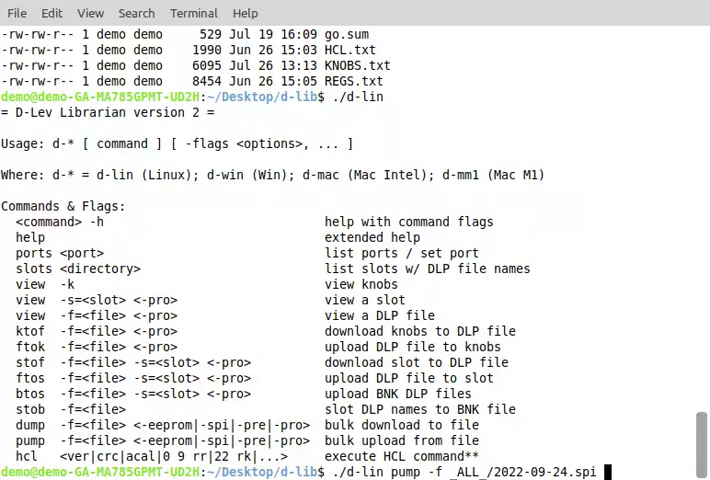
text(-spi)
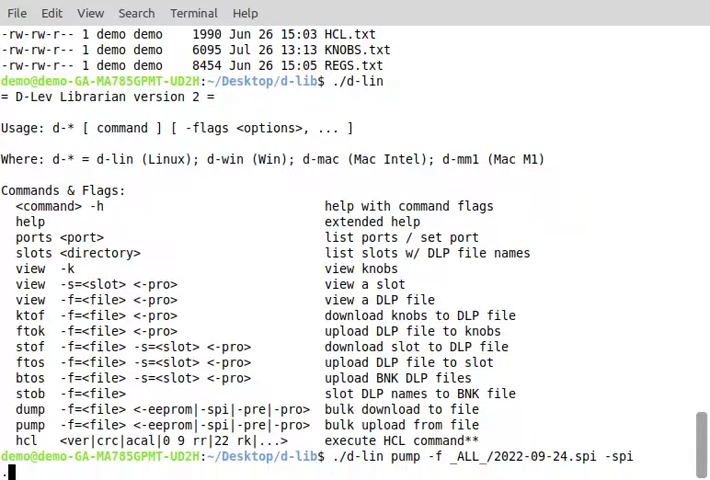
key(Return)
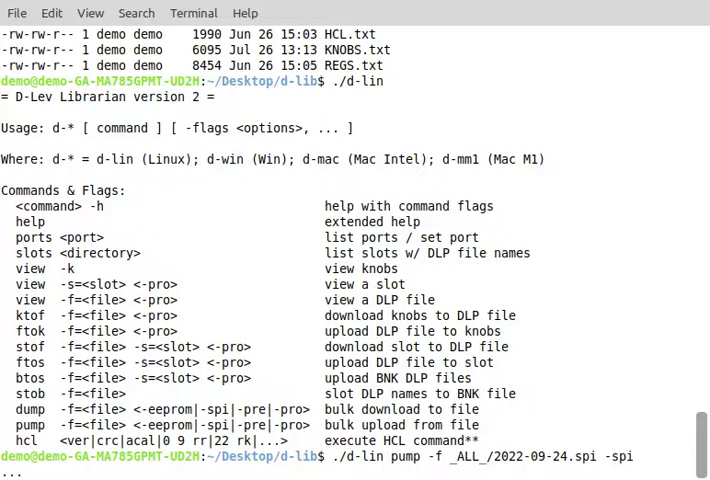